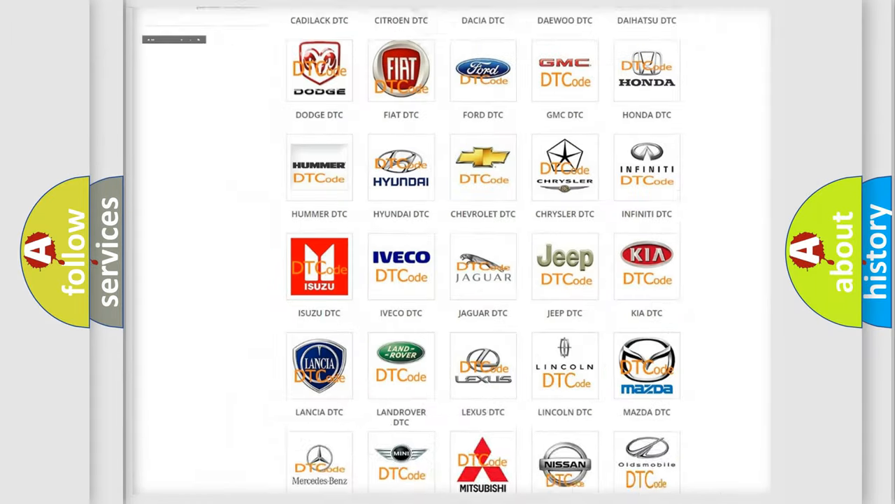
# Choose the Alfa Romeo brand tile and browse its list of SRS diagnostic code subcategories.
pyautogui.scroll(3)
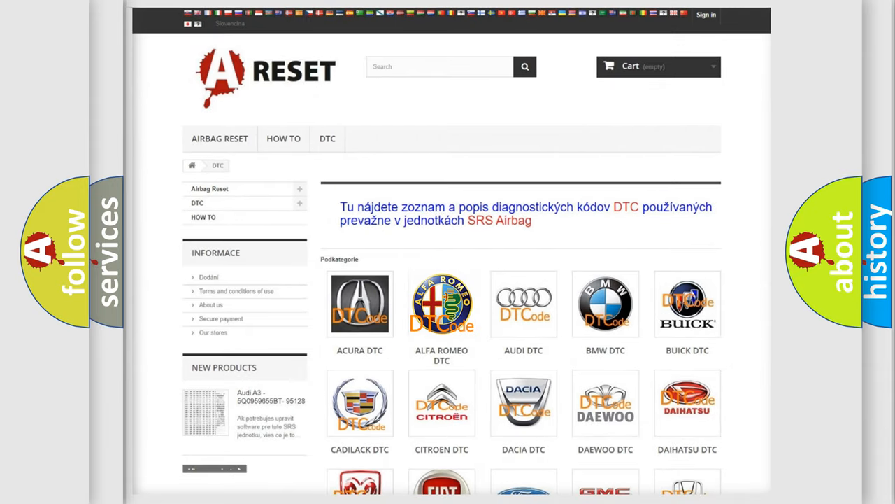
pyautogui.click(442, 304)
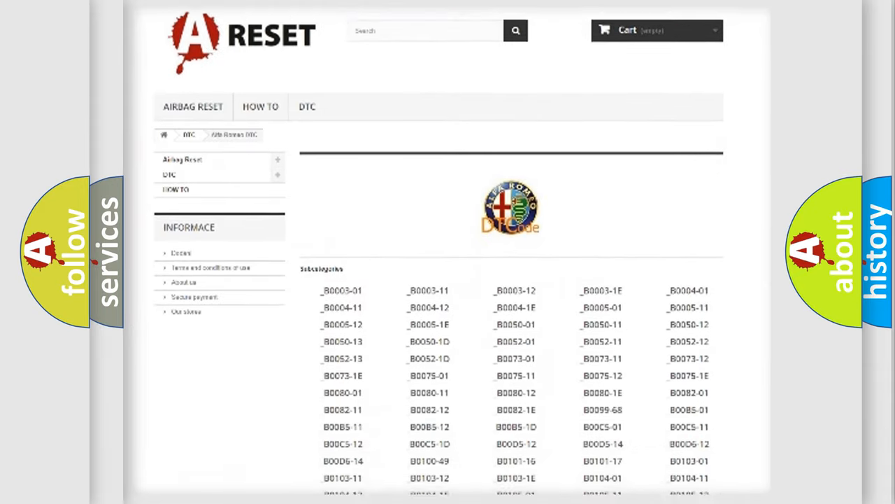
pyautogui.scroll(-3)
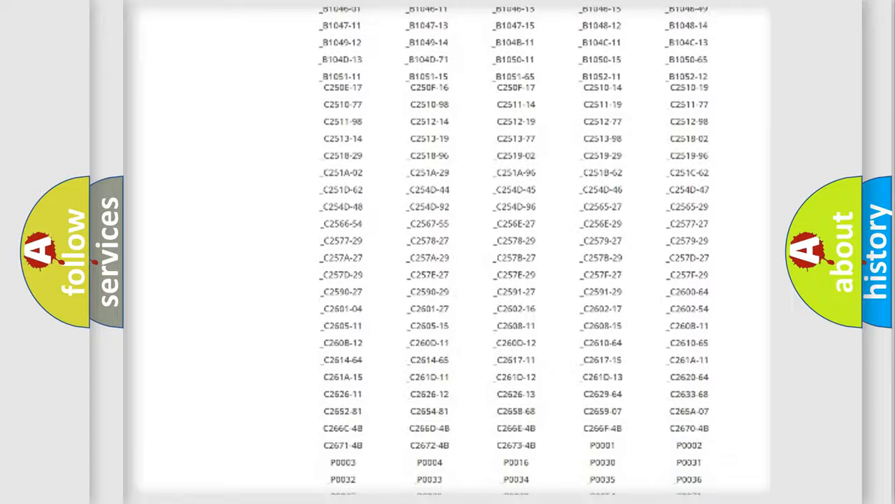
pyautogui.scroll(3)
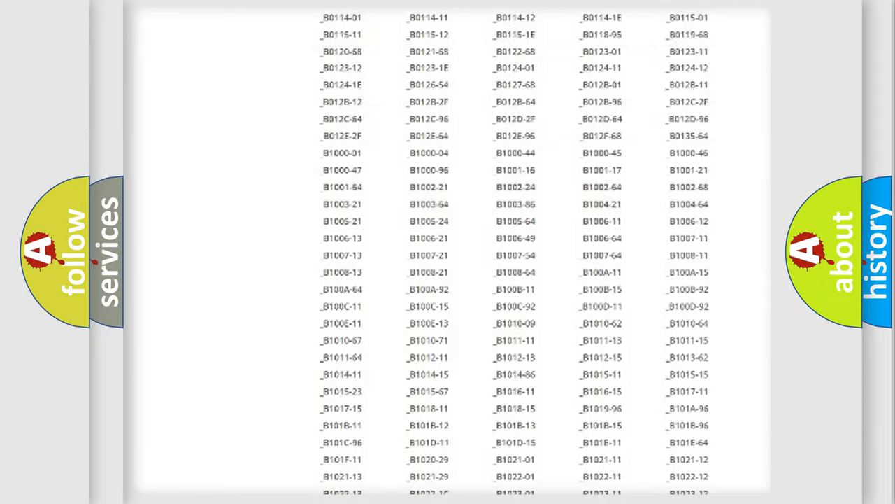
pyautogui.scroll(3)
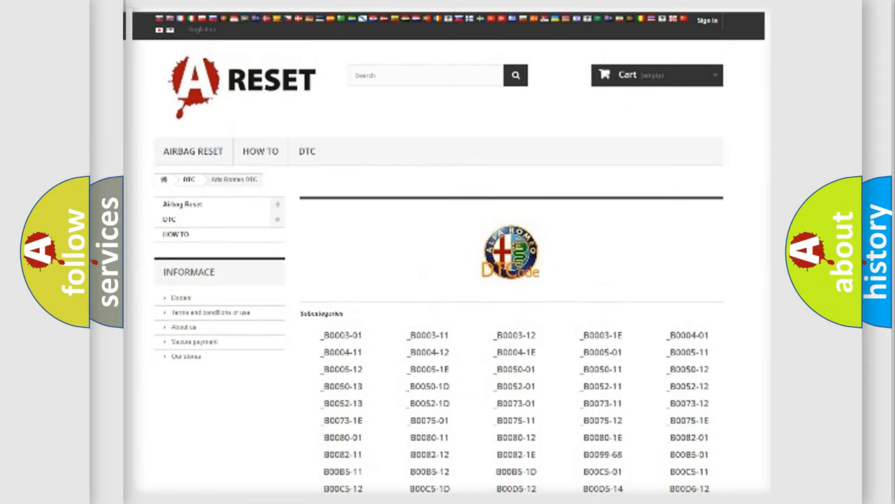